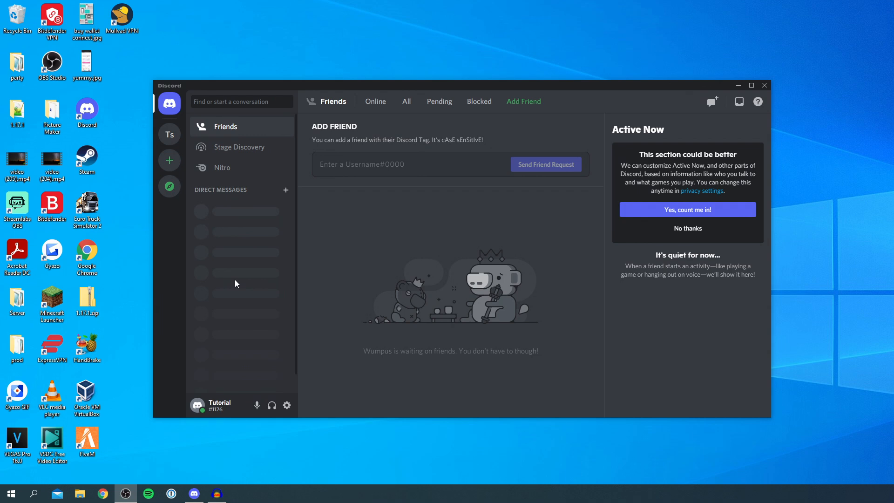
mouse_move(247, 197)
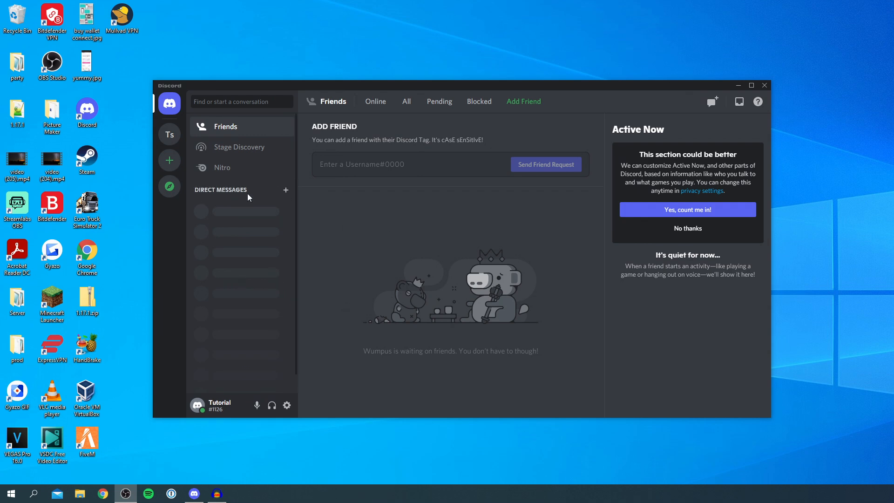
mouse_move(364, 317)
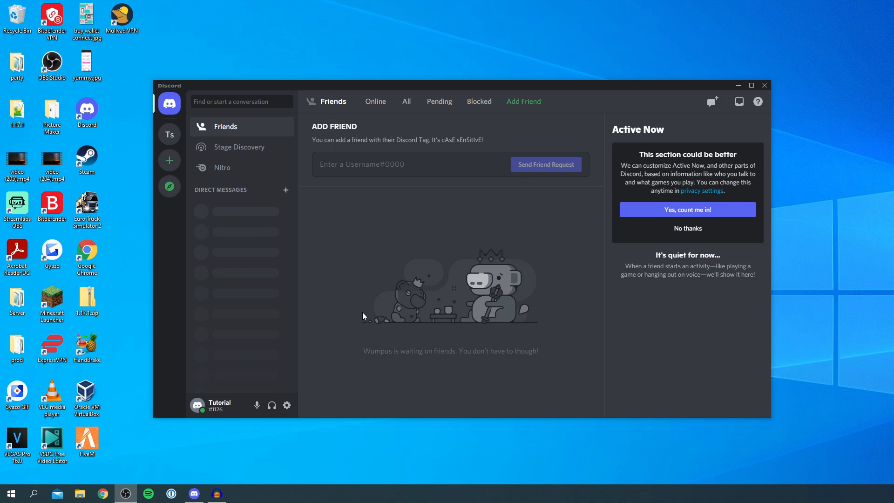
mouse_move(367, 270)
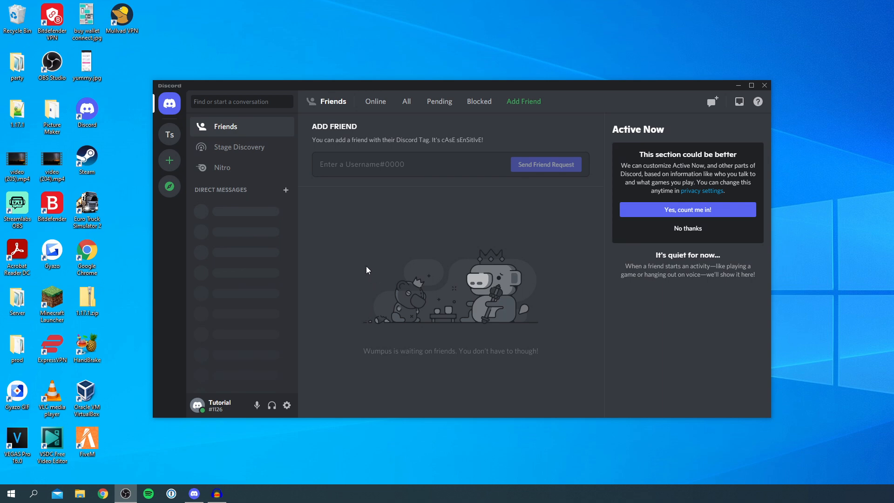
mouse_move(313, 216)
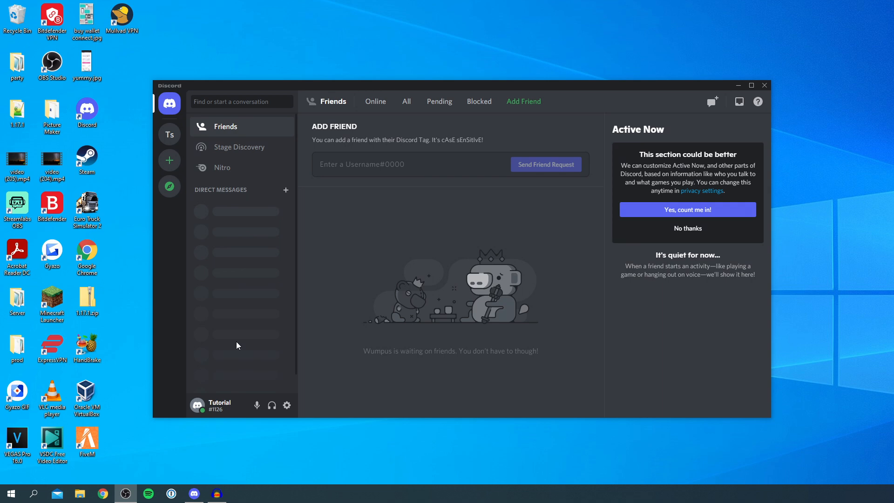
mouse_move(218, 375)
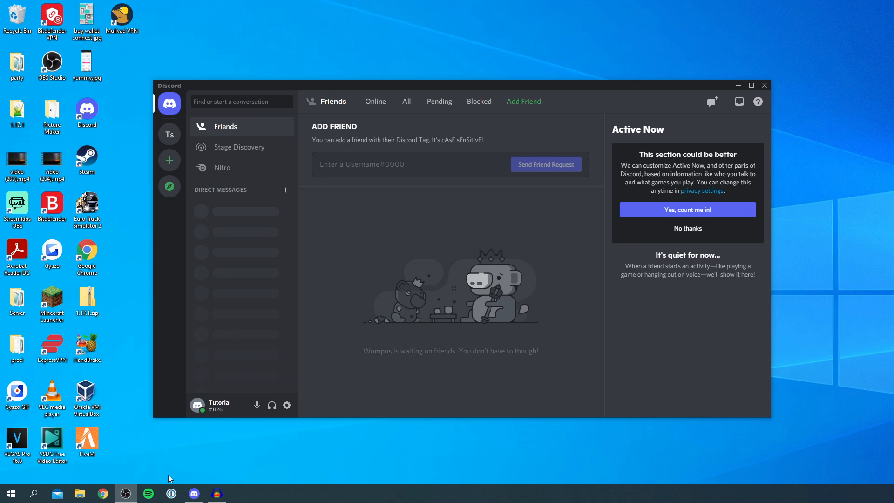
mouse_move(148, 454)
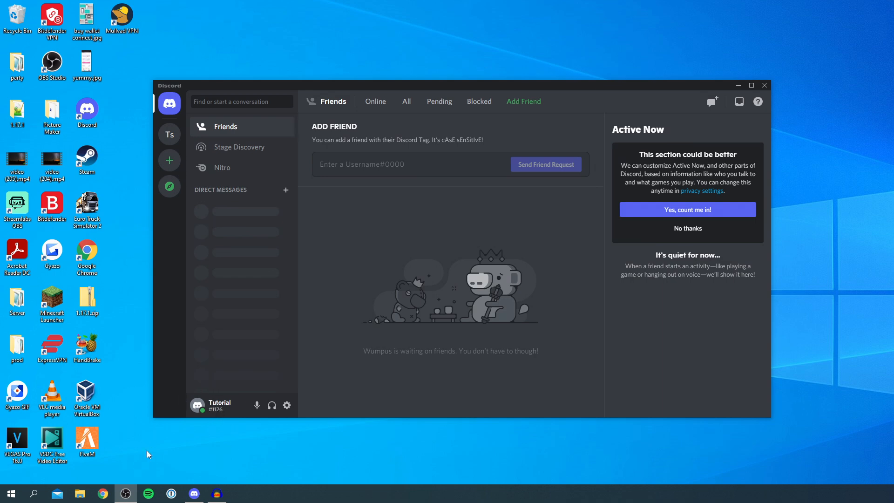
Launch a new incognito Chrome window from the taskbar and go to discord.com.
right_click(102, 494)
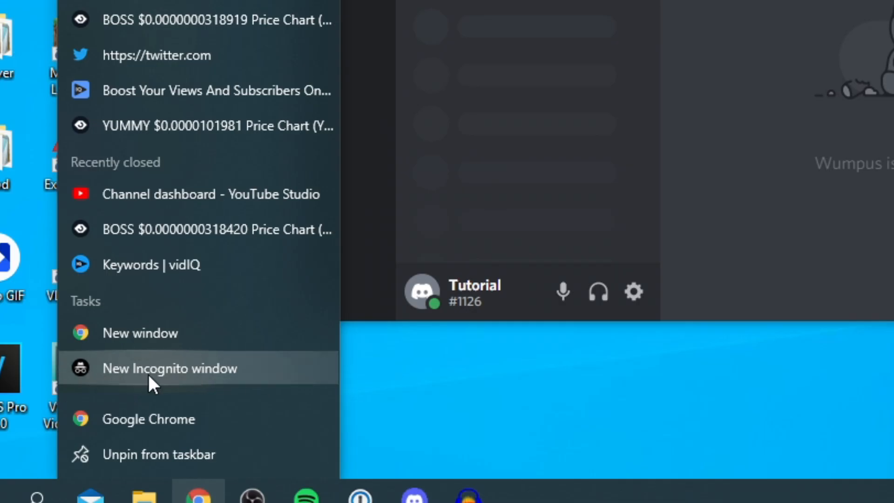
left_click(171, 368)
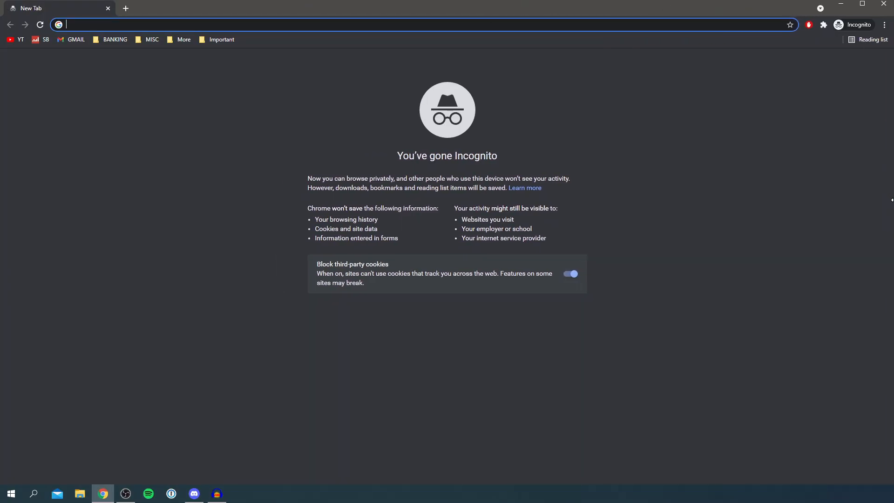
type("discord.com")
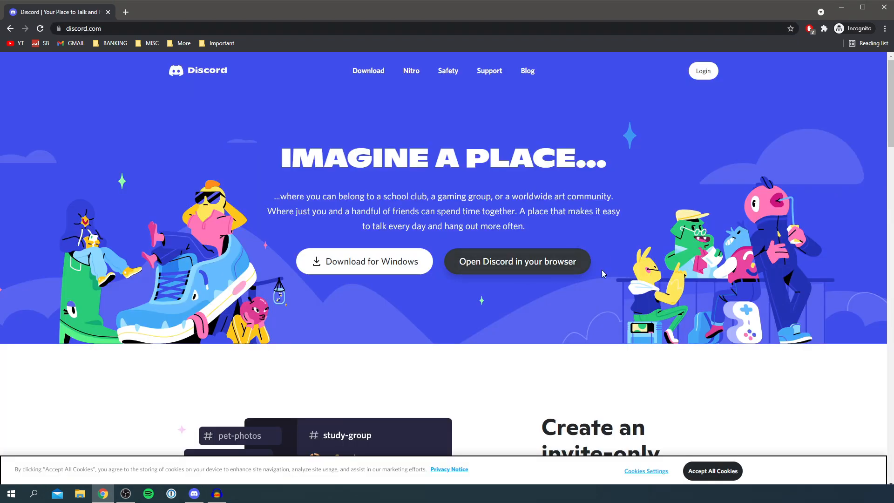
Begin a new Discord web account named 'Alt', accepting the terms and passing the human check.
left_click(517, 261)
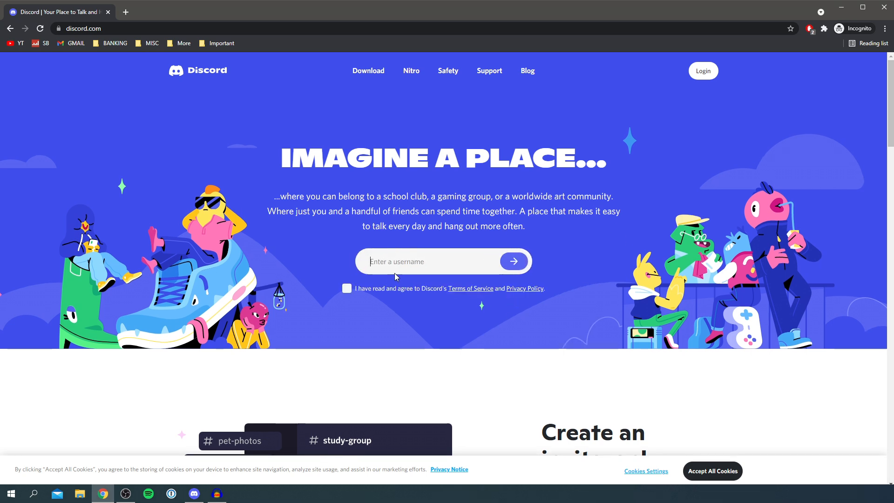
left_click(347, 289)
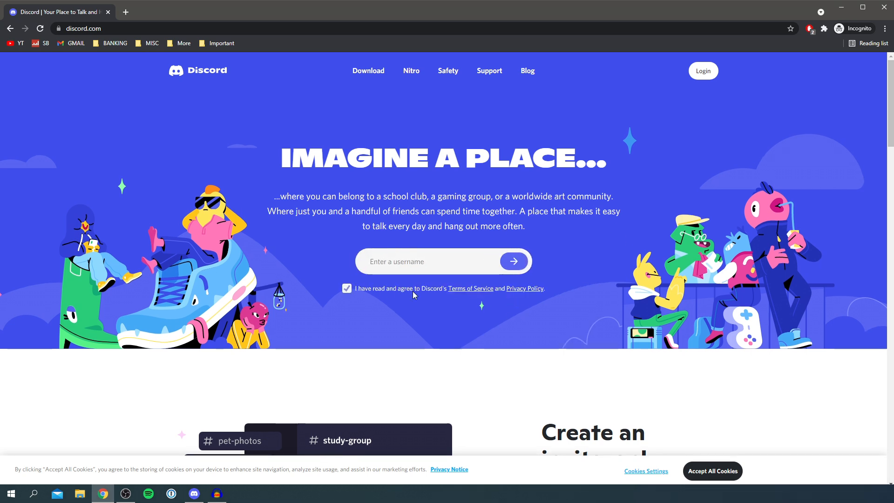
mouse_move(412, 314)
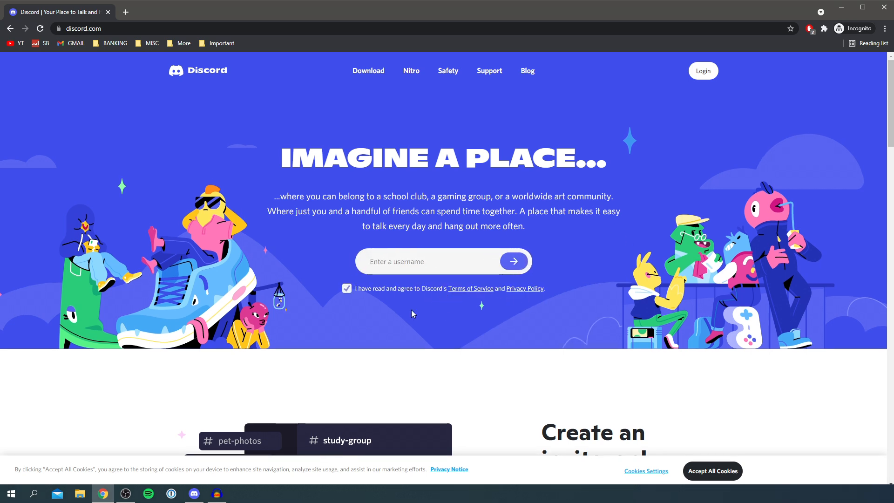
left_click(414, 262)
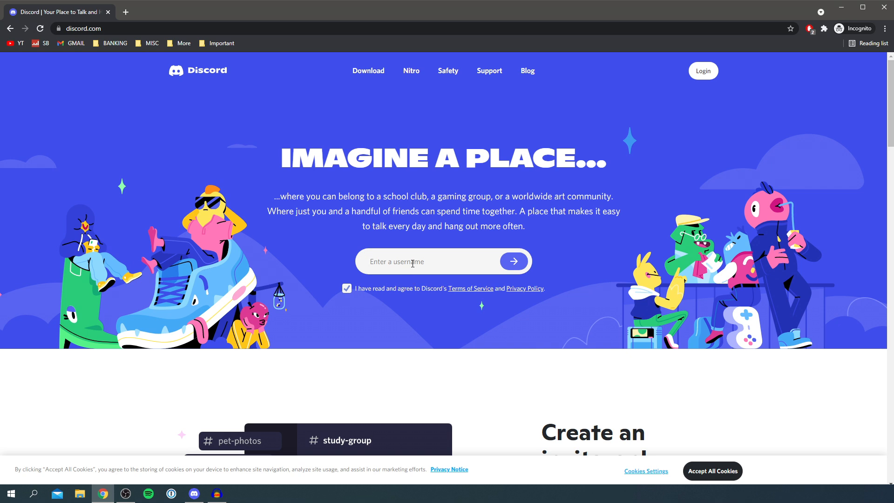
type("Alt")
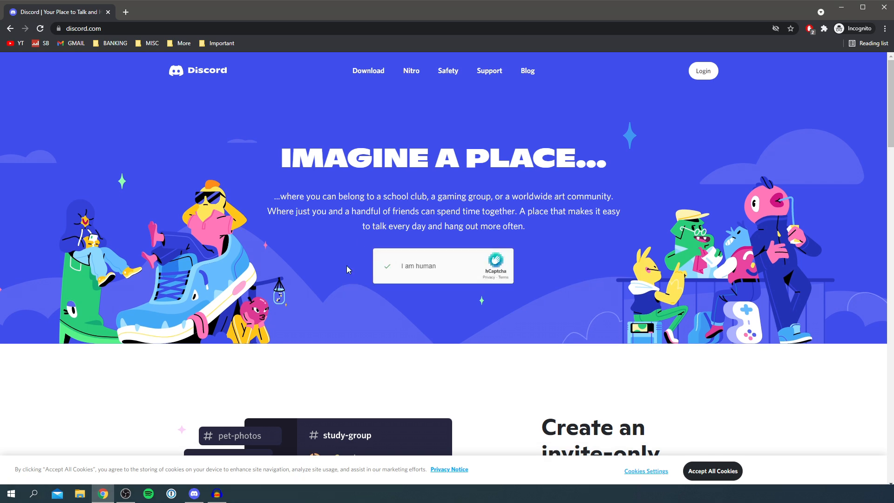
left_click(388, 266)
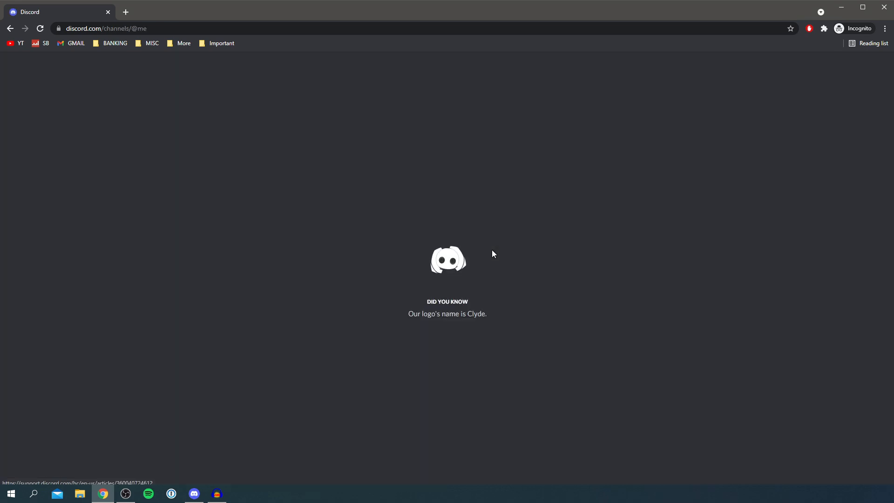
Dismiss the first-server and finish-signing-up prompts to reach Alt1's Friends page.
left_click(443, 309)
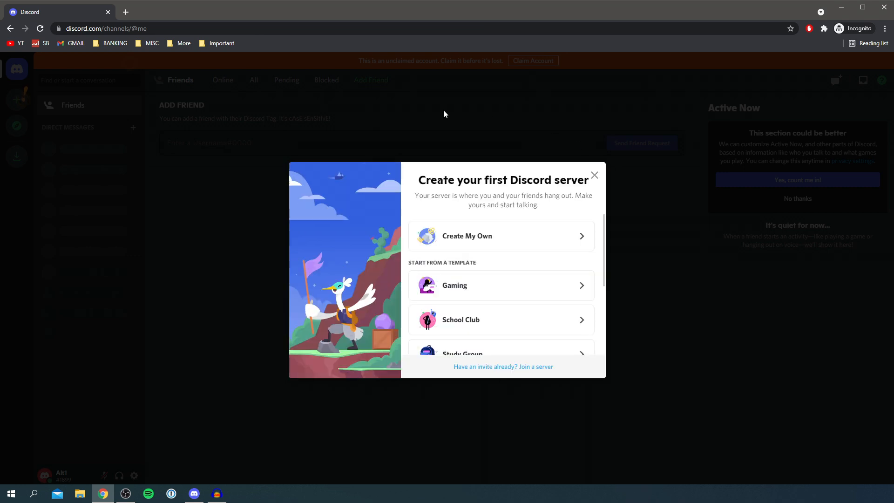
mouse_move(545, 180)
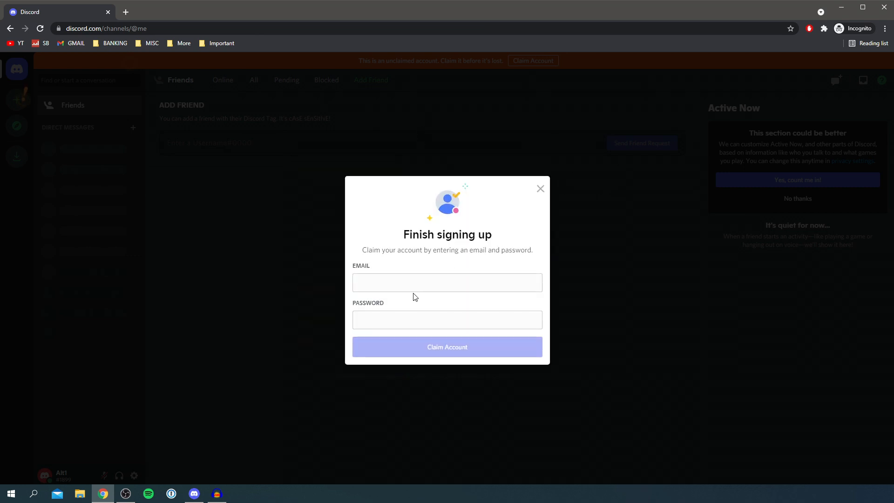
mouse_move(402, 310)
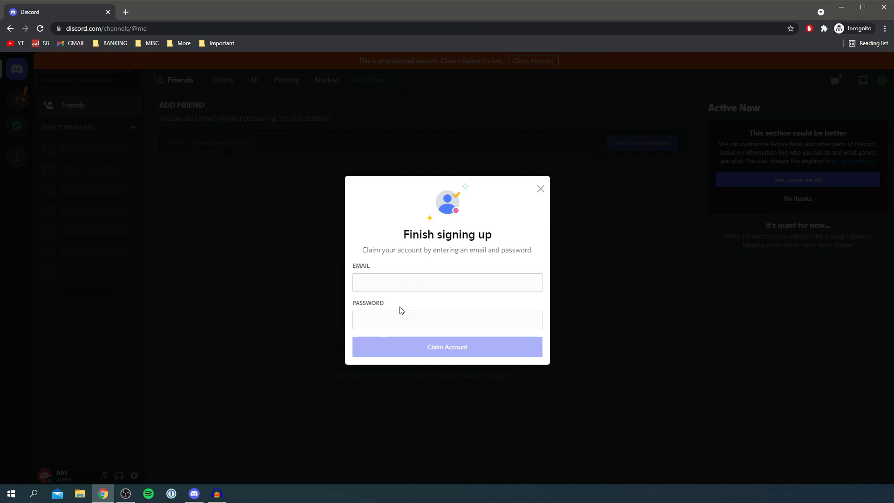
left_click(540, 188)
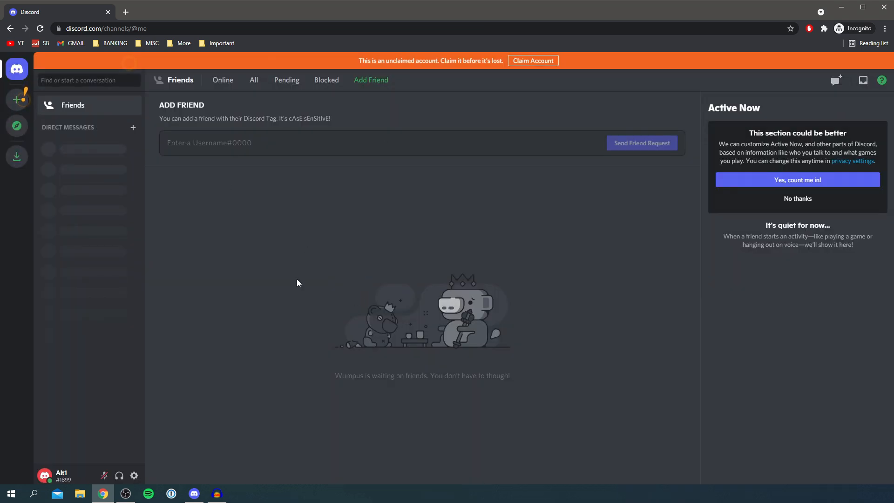
mouse_move(212, 393)
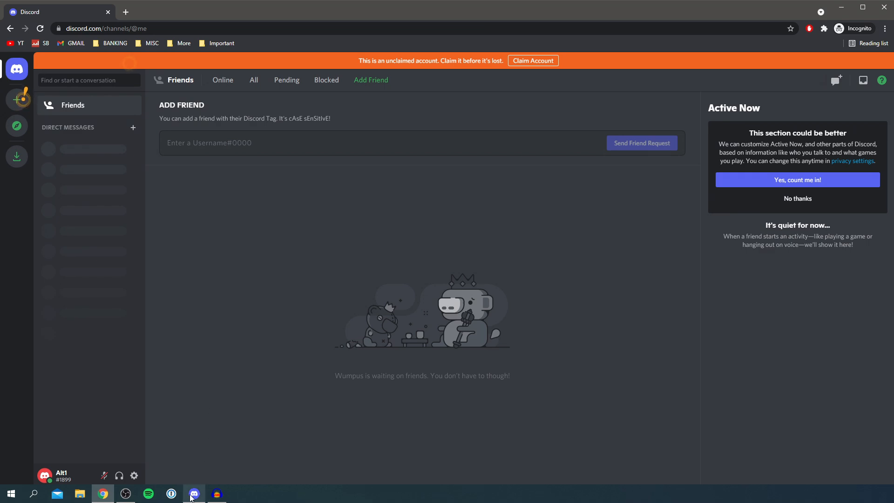
Send a friend request from the alt account to Tutorial#1126.
left_click(194, 493)
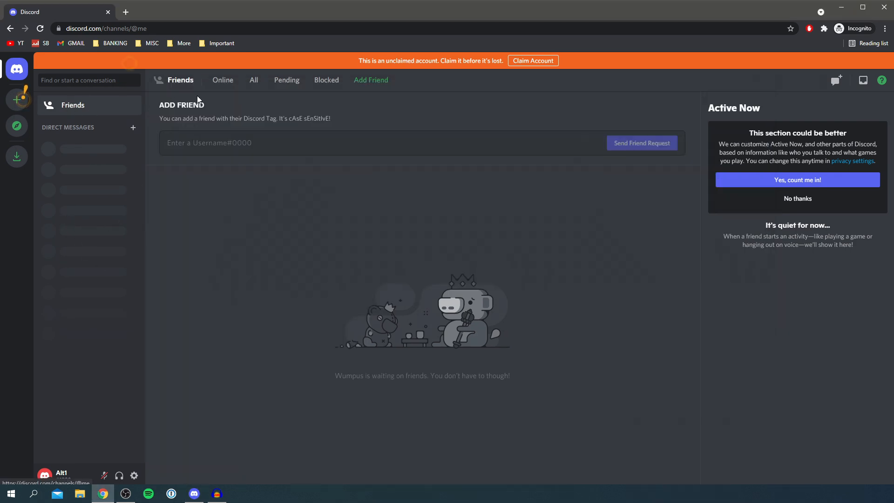
type("Tutorial#1126")
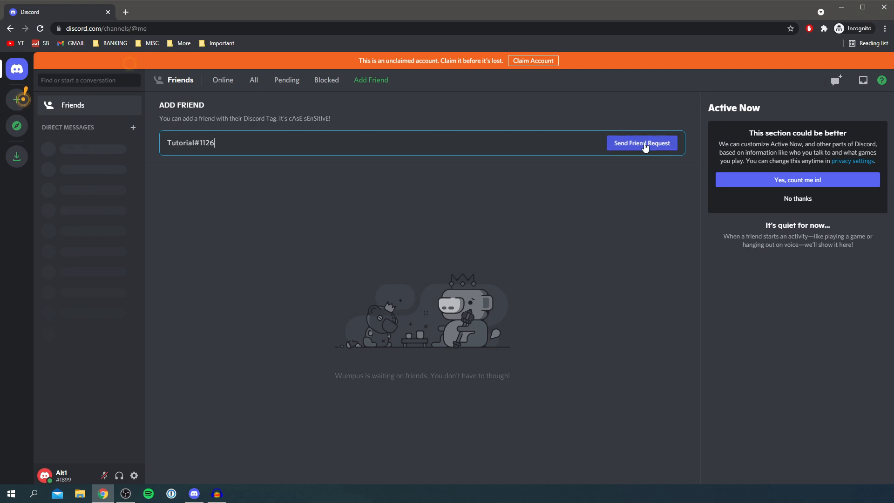
left_click(641, 143)
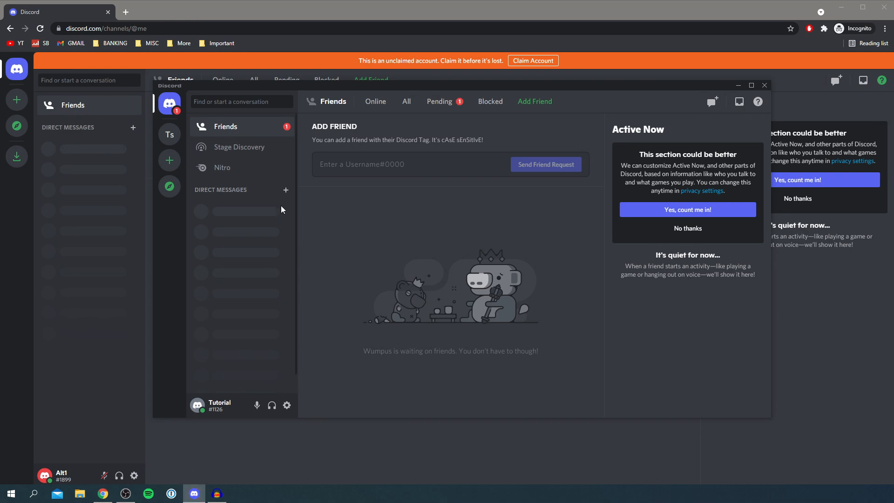
Accept Alt1's pending request on the main account and return to the desktop app after 'hi!'.
left_click(439, 101)
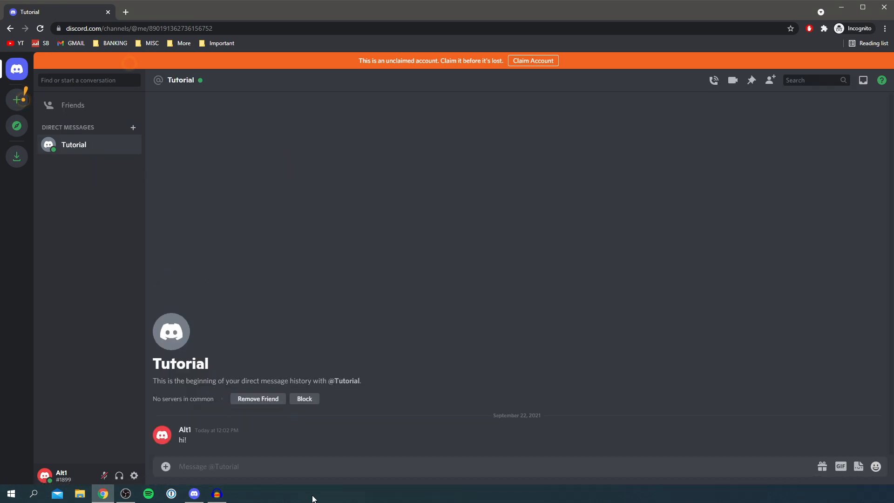
left_click(193, 494)
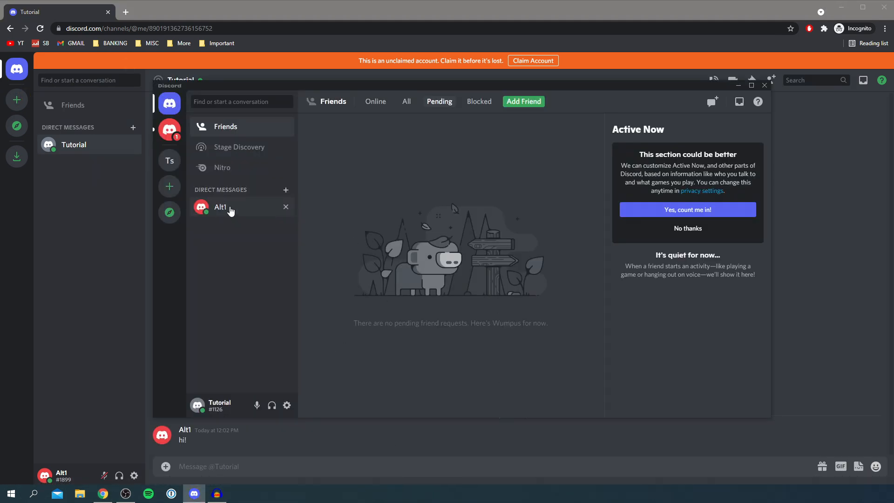
left_click(231, 206)
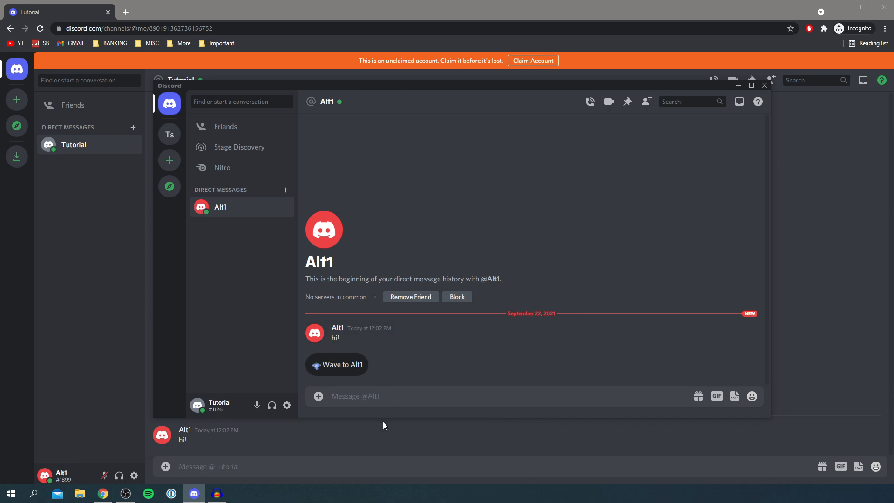
left_click(169, 134)
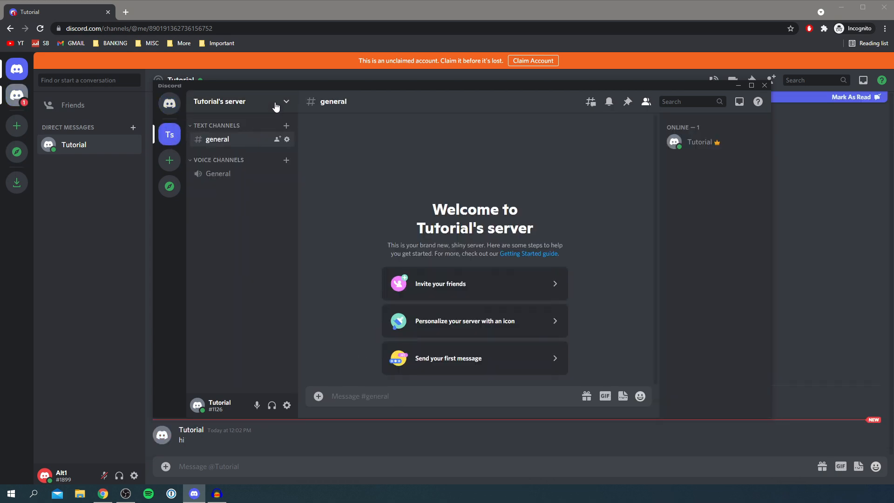
left_click(474, 283)
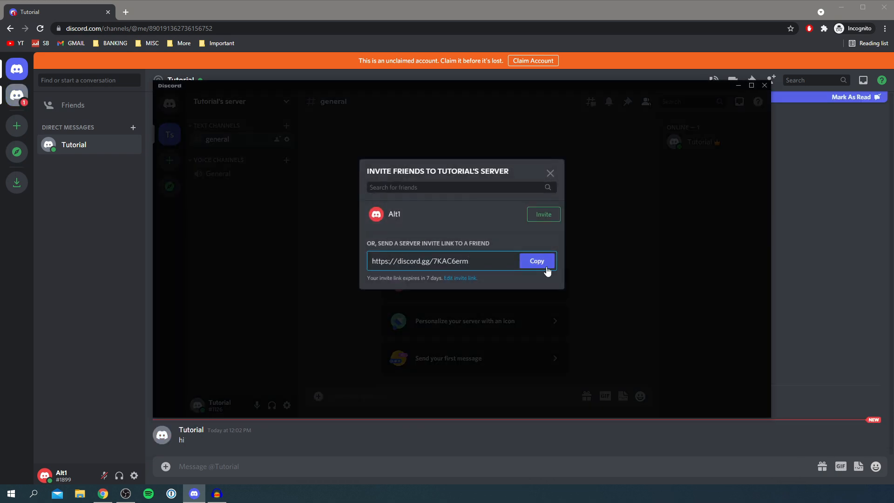